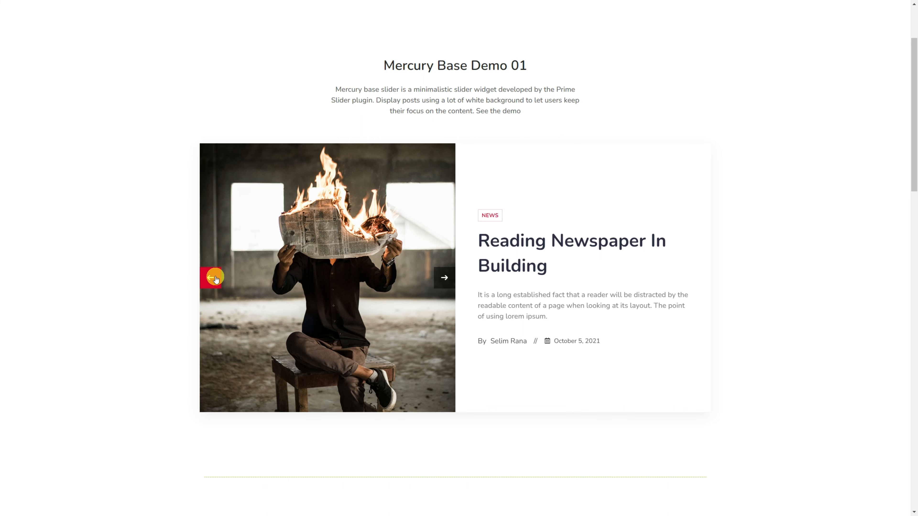
{"action": "mouse_move", "coordinate": [444, 278]}
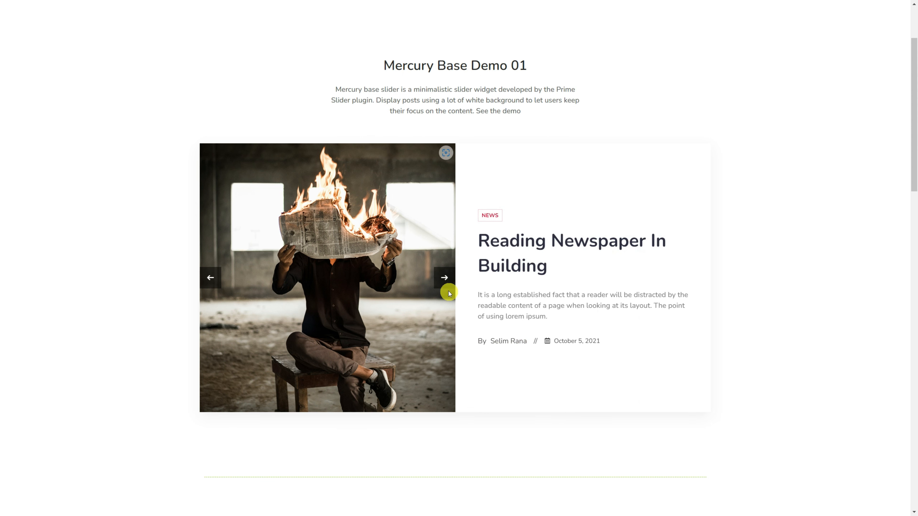
Advance slides in Mercury Base Demo 01, then in Demo 02 further down the page.
{"action": "left_click", "coordinate": [444, 277]}
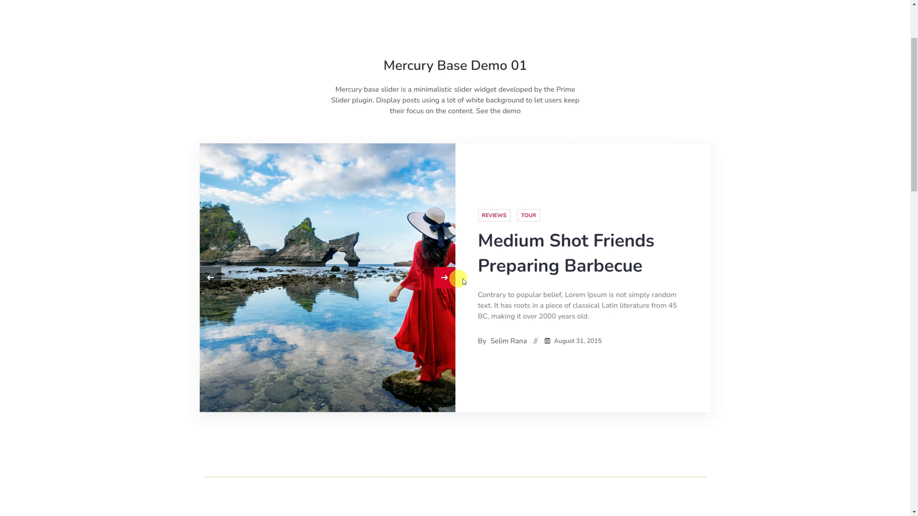
{"action": "scroll", "scroll_direction": "down", "scroll_amount": 3}
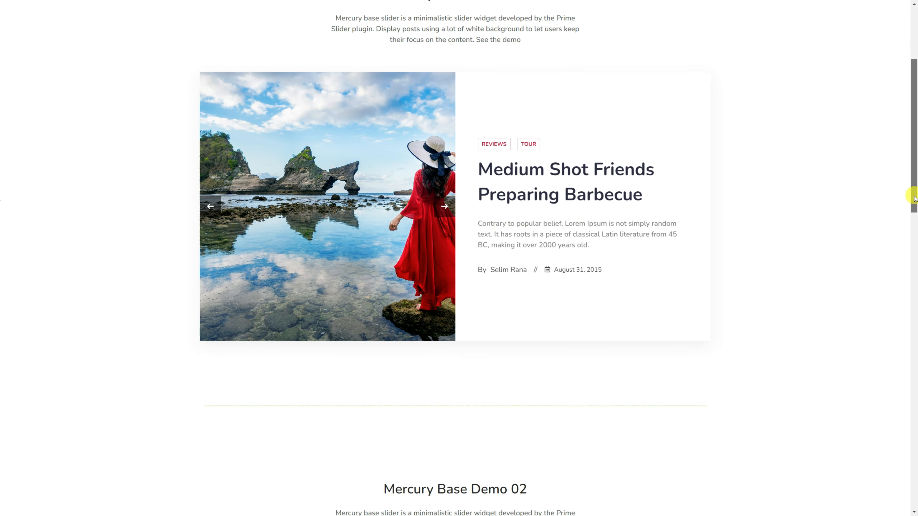
{"action": "scroll", "scroll_direction": "down", "scroll_amount": 3}
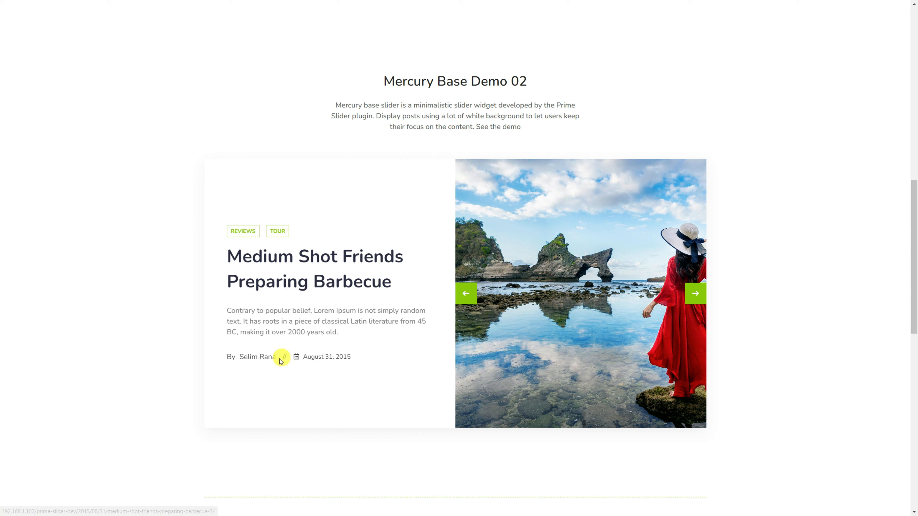
{"action": "mouse_move", "coordinate": [467, 299]}
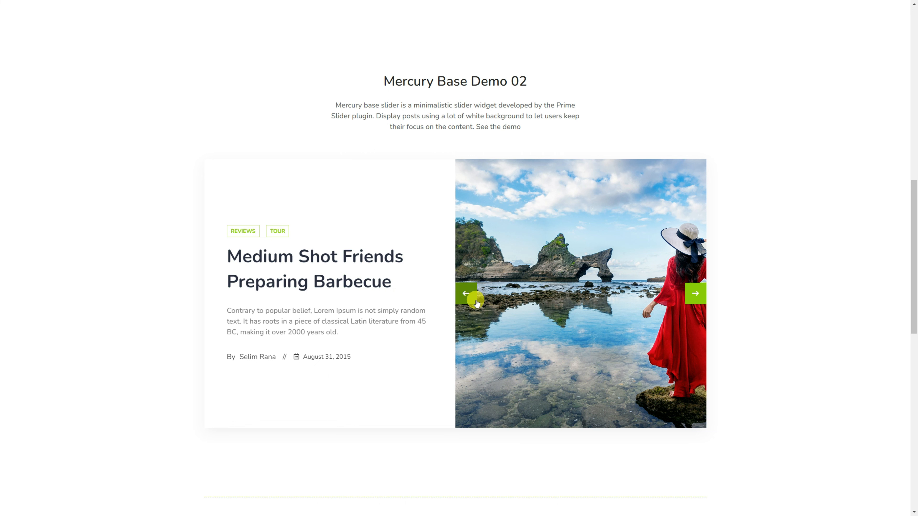
{"action": "left_click", "coordinate": [696, 293]}
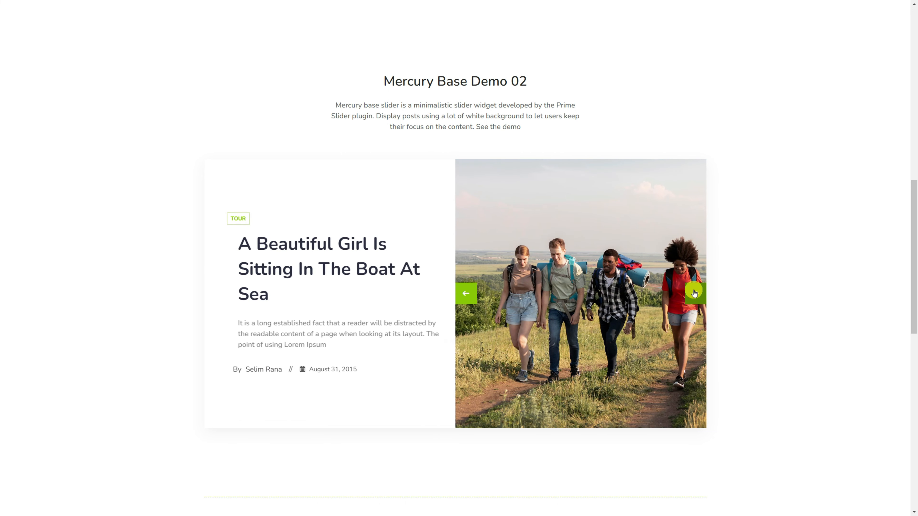
{"action": "left_click", "coordinate": [694, 293]}
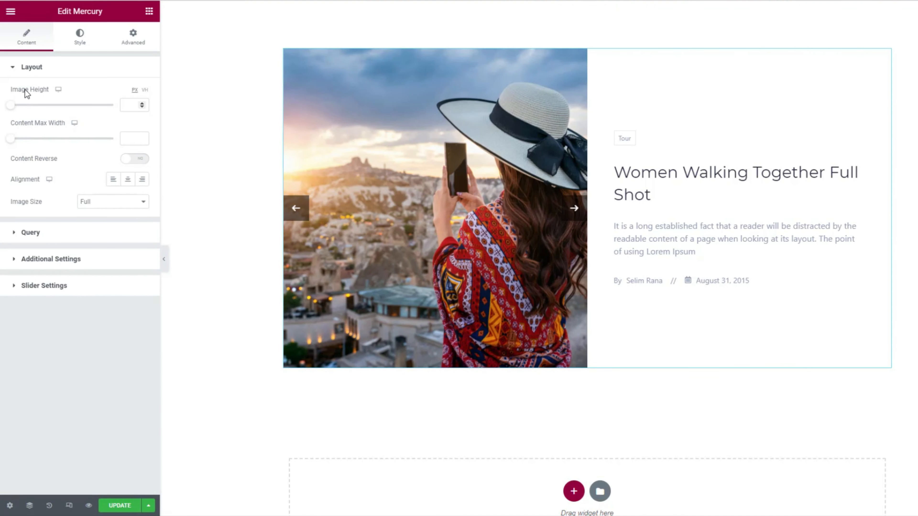
Raise the slider image height to about 701 and set content max width to about 541.
{"action": "left_click_drag", "start_coordinate": [10, 104], "coordinate": [48, 105]}
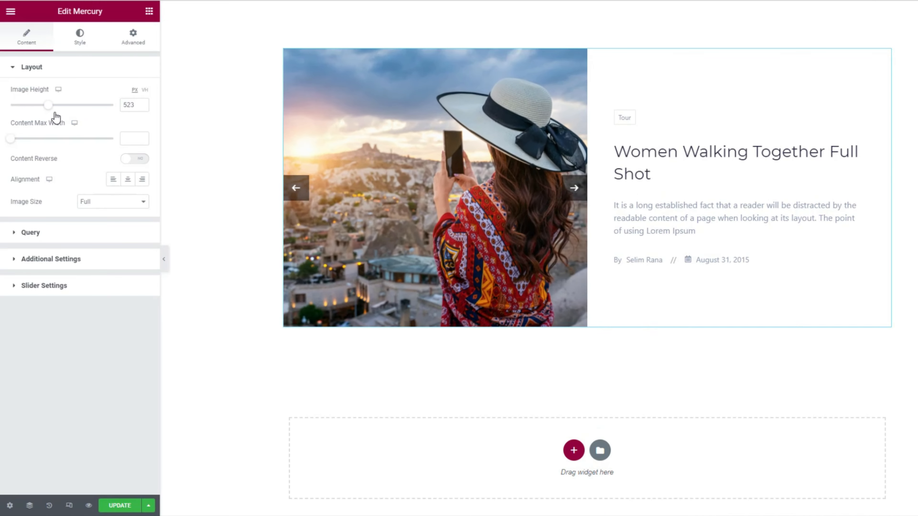
{"action": "left_click_drag", "start_coordinate": [47, 105], "coordinate": [62, 104]}
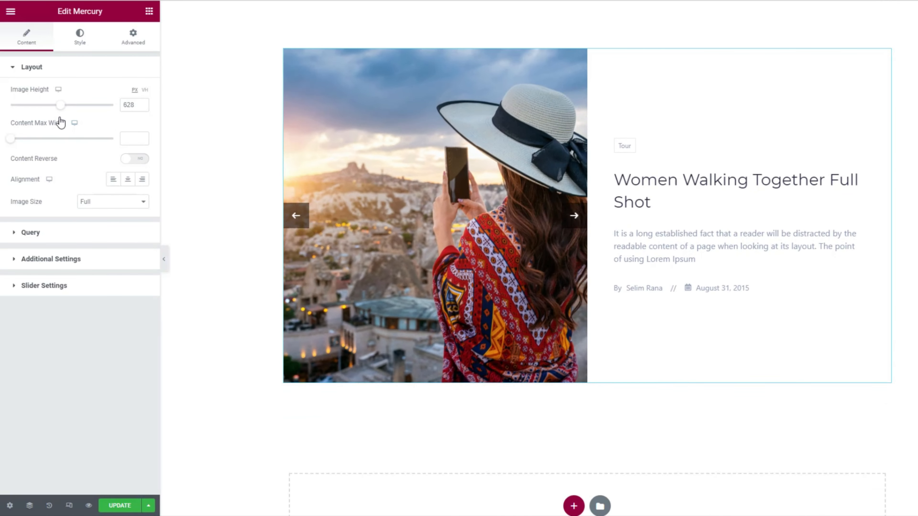
{"action": "left_click_drag", "start_coordinate": [58, 104], "coordinate": [79, 105]}
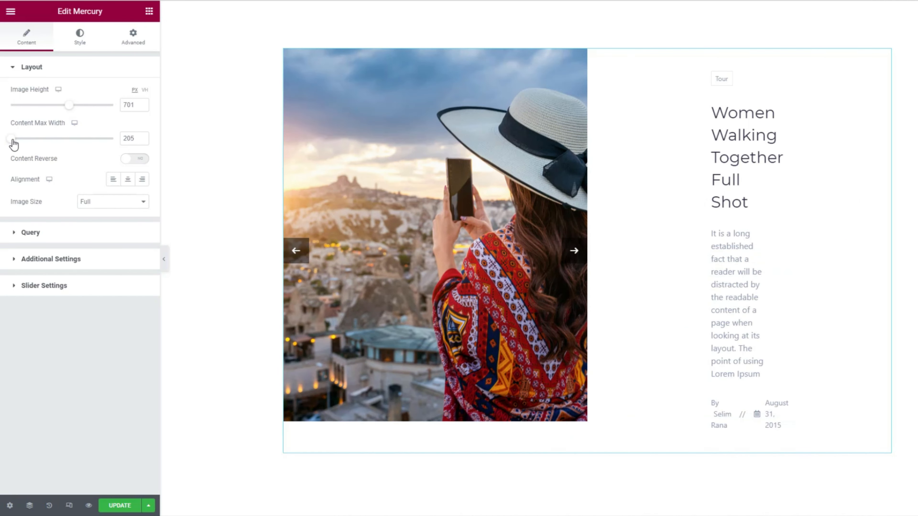
{"action": "left_click_drag", "start_coordinate": [16, 139], "coordinate": [47, 138]}
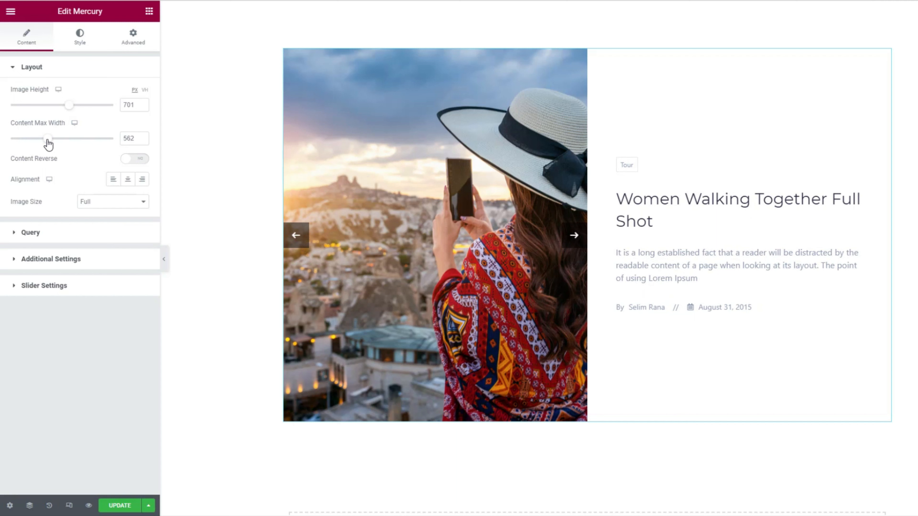
{"action": "left_click_drag", "start_coordinate": [48, 138], "coordinate": [46, 138]}
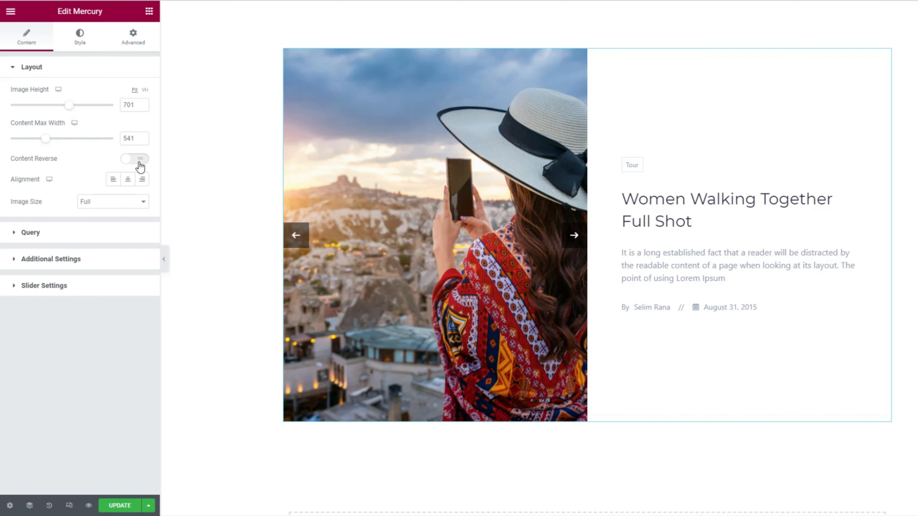
Enable Content Reverse and left-align the slide text content.
{"action": "left_click", "coordinate": [134, 159]}
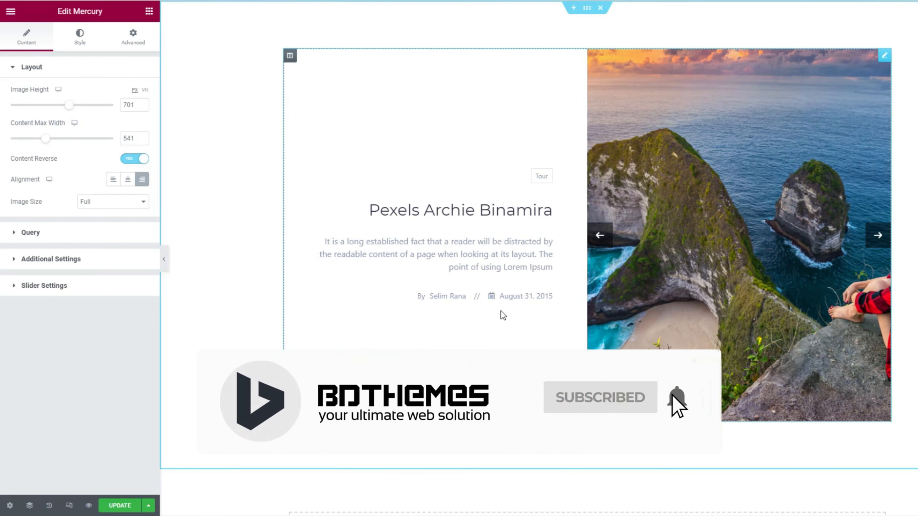
{"action": "left_click", "coordinate": [112, 179]}
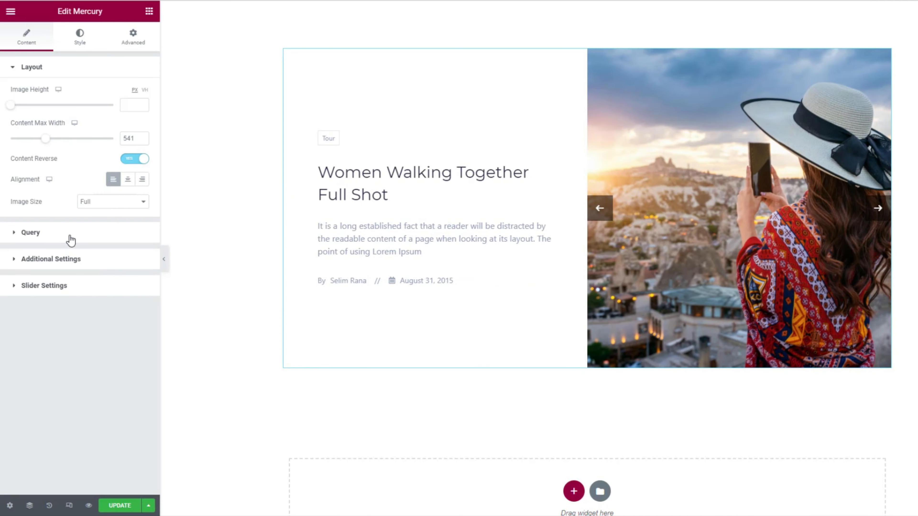
In Query, limit the slider to 7 posts and include posts by taxonomy terms.
{"action": "left_click", "coordinate": [30, 232]}
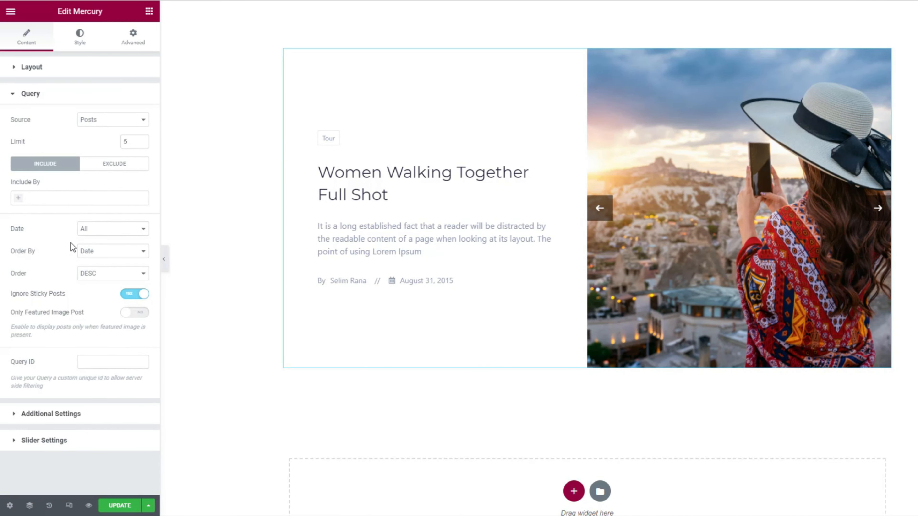
{"action": "mouse_move", "coordinate": [71, 247]}
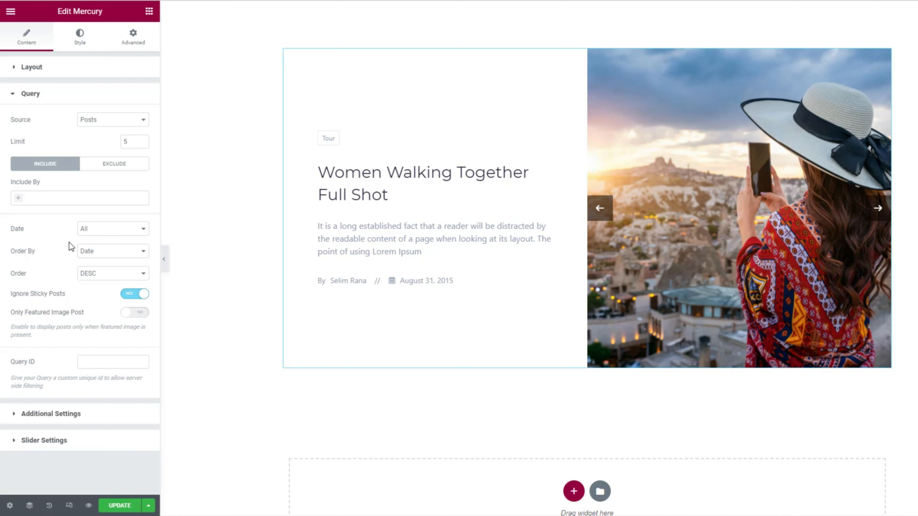
{"action": "left_click", "coordinate": [878, 208]}
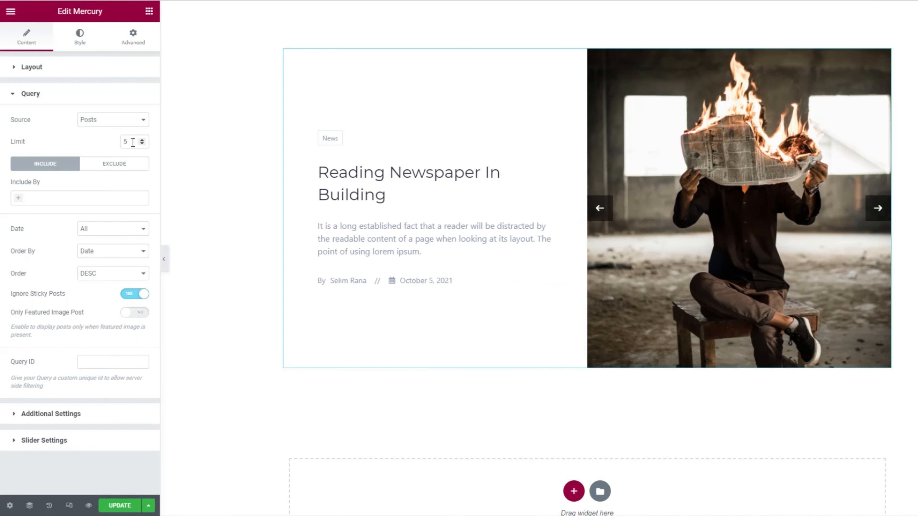
{"action": "left_click", "coordinate": [141, 138]}
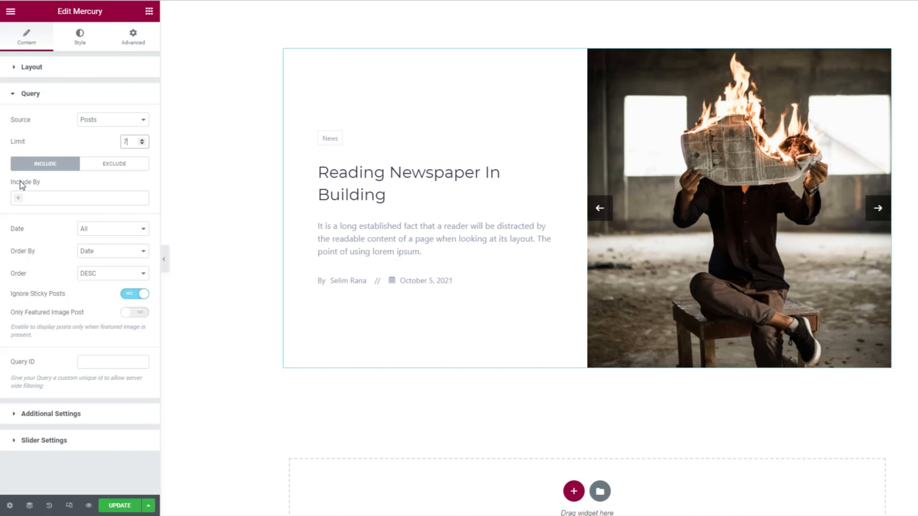
{"action": "mouse_move", "coordinate": [19, 187]}
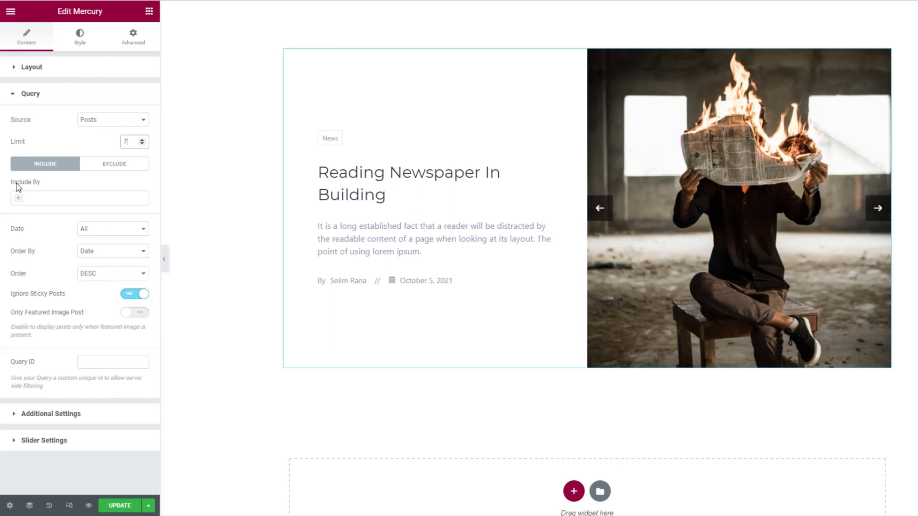
{"action": "left_click", "coordinate": [79, 198]}
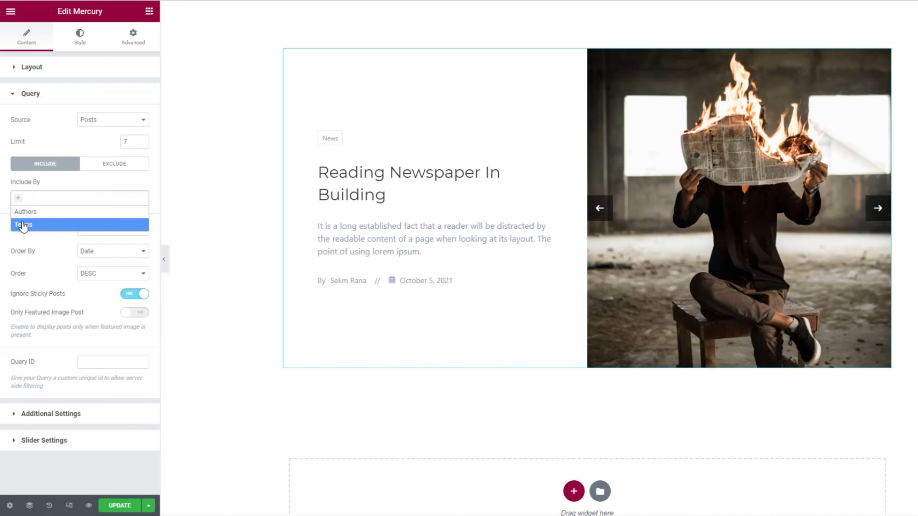
{"action": "left_click", "coordinate": [24, 226]}
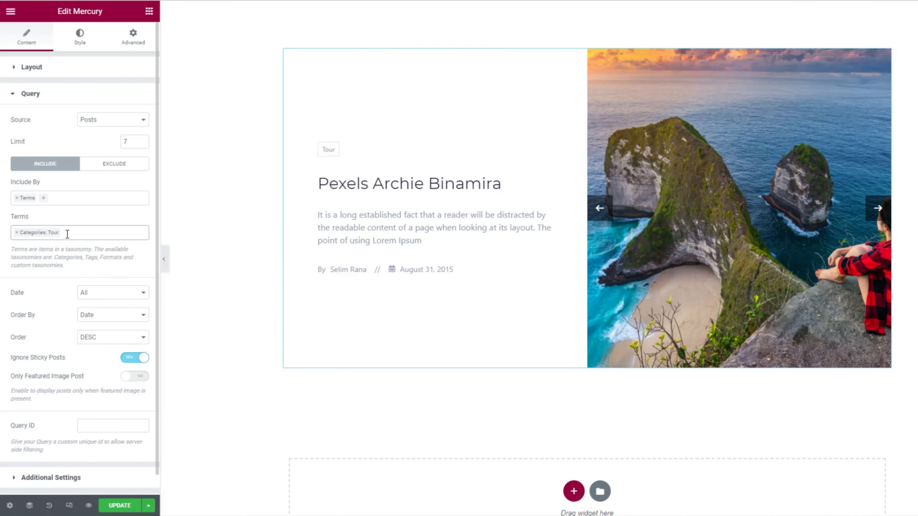
{"action": "mouse_move", "coordinate": [86, 297]}
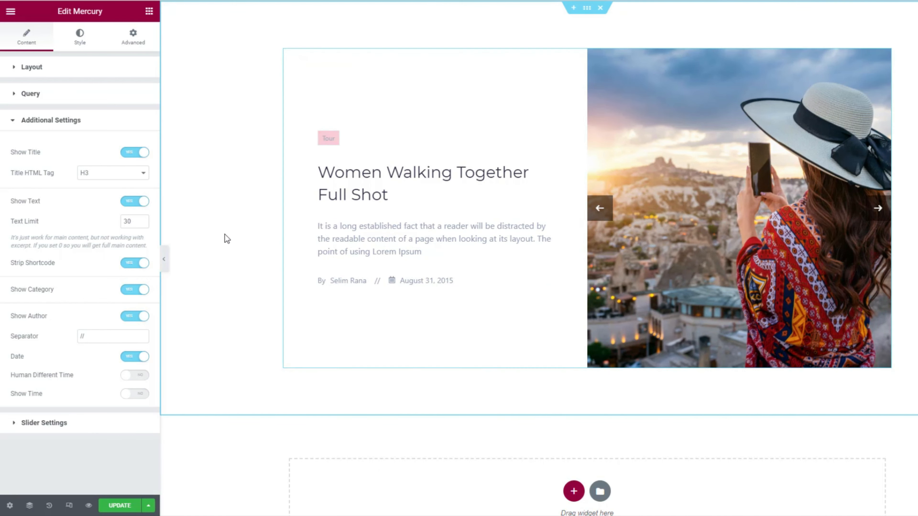
Switch Show Category on under Additional Settings so slides display category badges.
{"action": "left_click", "coordinate": [133, 289]}
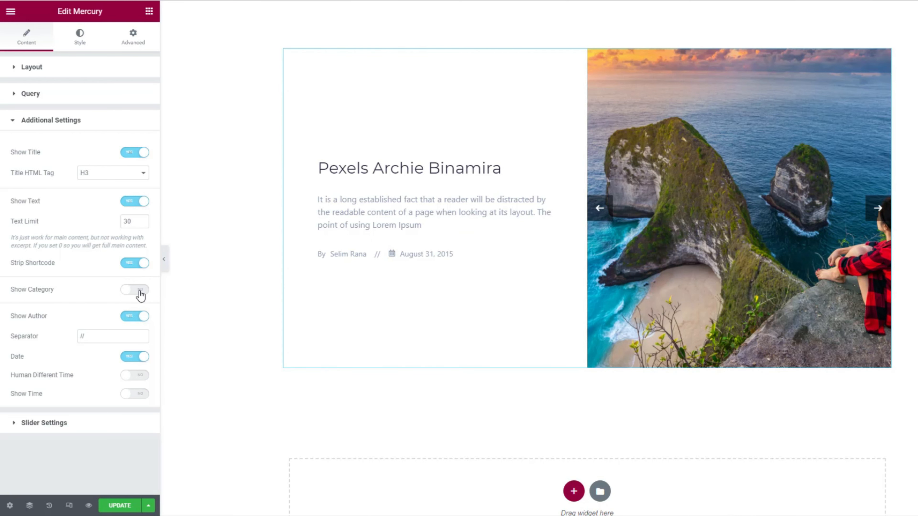
{"action": "left_click", "coordinate": [134, 289]}
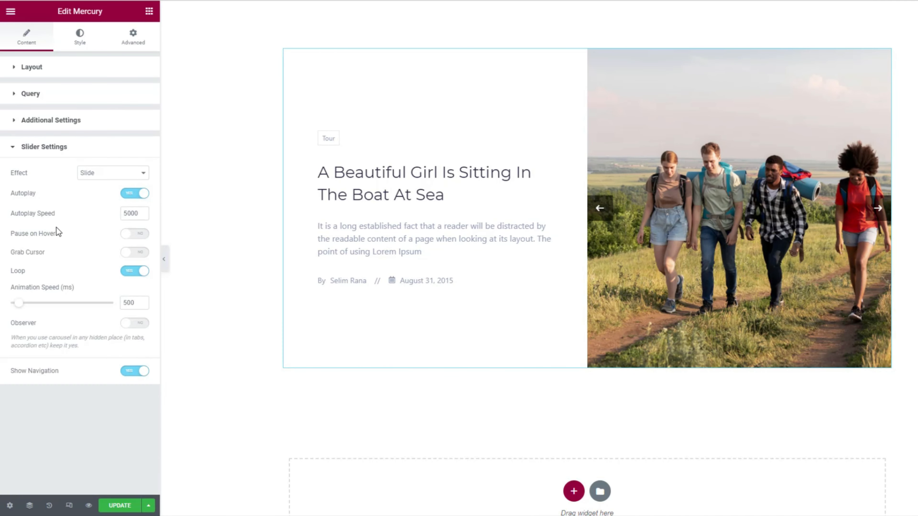
{"action": "mouse_move", "coordinate": [130, 284]}
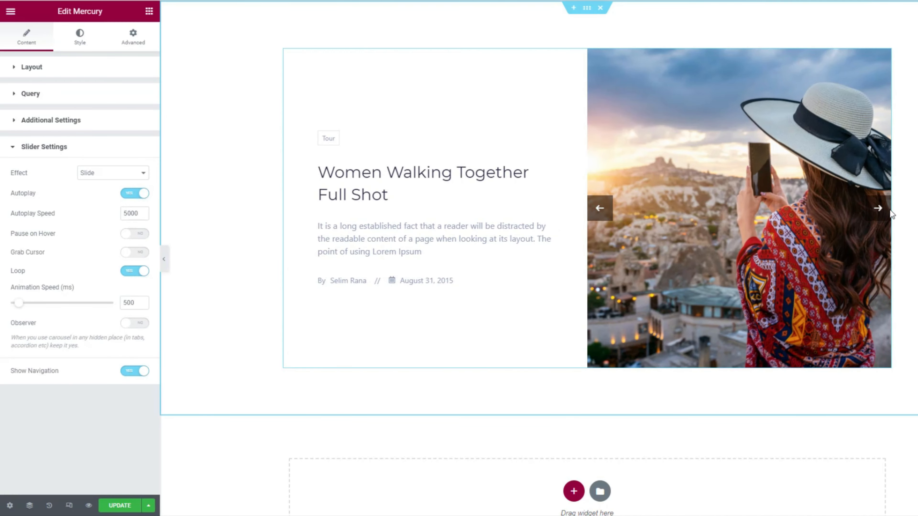
Toggle Show Navigation off and back on in Slider Settings, leaving arrows enabled.
{"action": "left_click", "coordinate": [134, 371]}
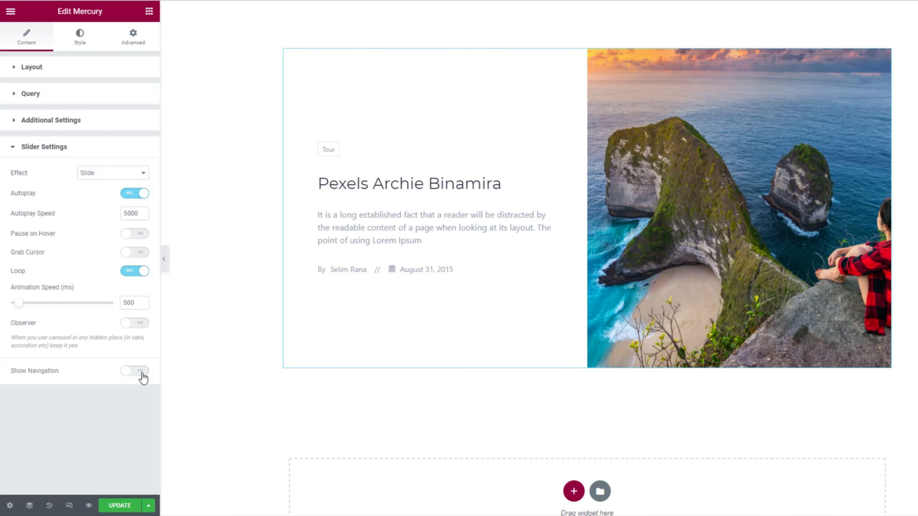
{"action": "left_click", "coordinate": [133, 371]}
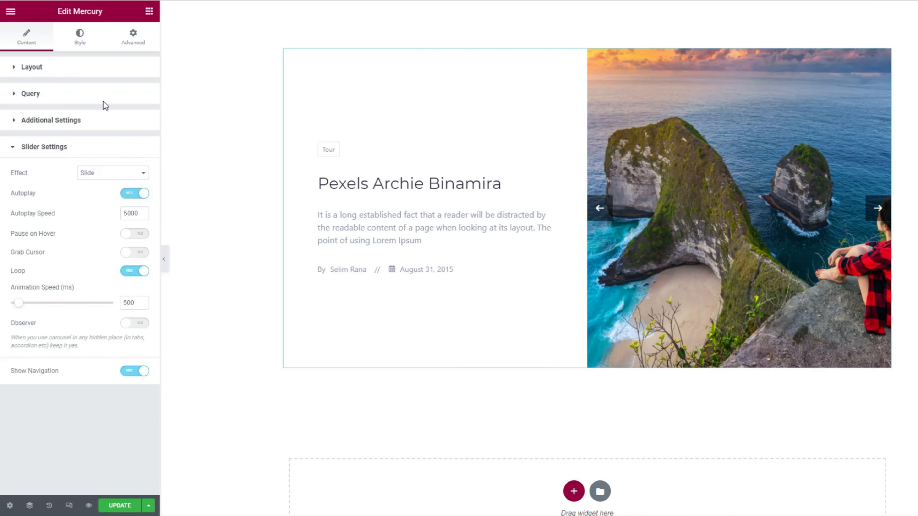
{"action": "left_click", "coordinate": [80, 36]}
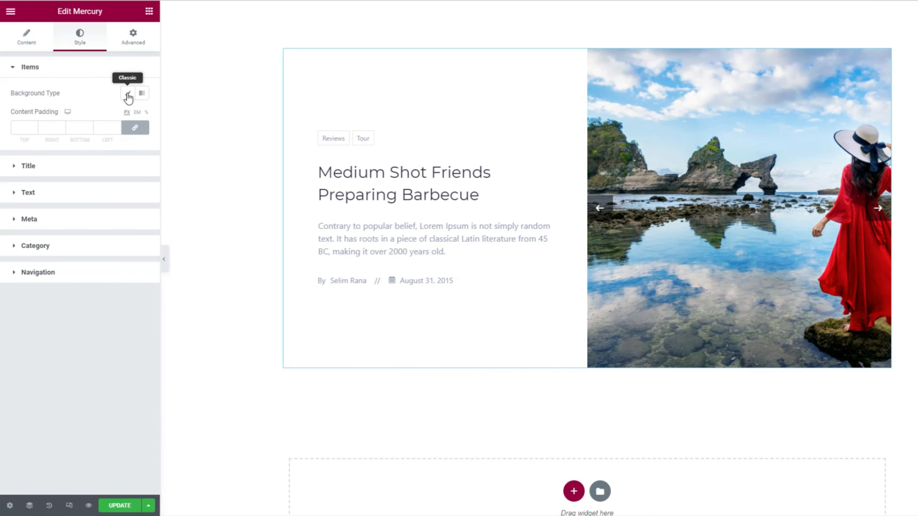
Give the slide items a Classic background in blue.
{"action": "left_click", "coordinate": [128, 94]}
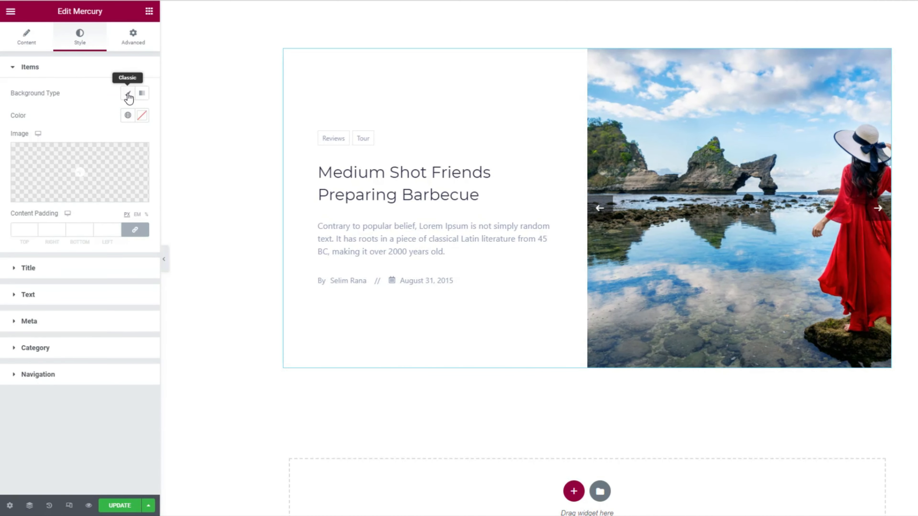
{"action": "left_click", "coordinate": [141, 115]}
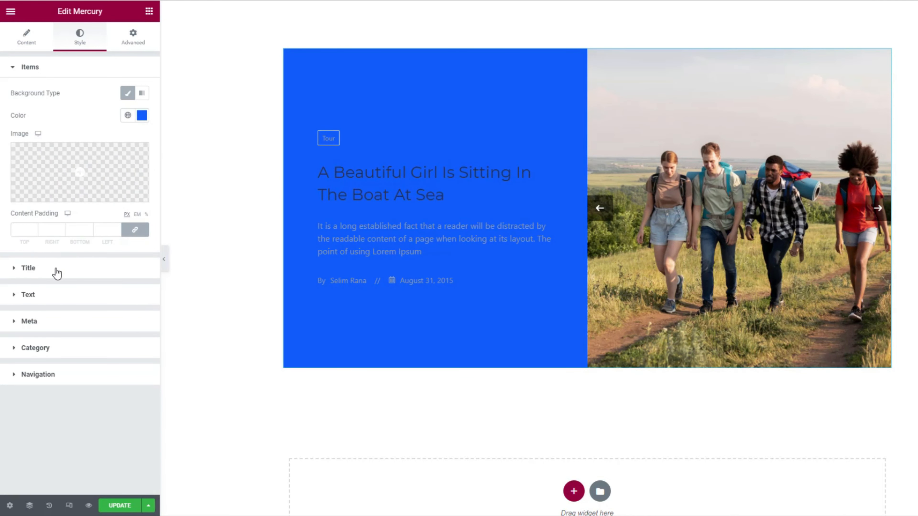
Make the slide titles white with bold typography weight.
{"action": "left_click", "coordinate": [28, 268]}
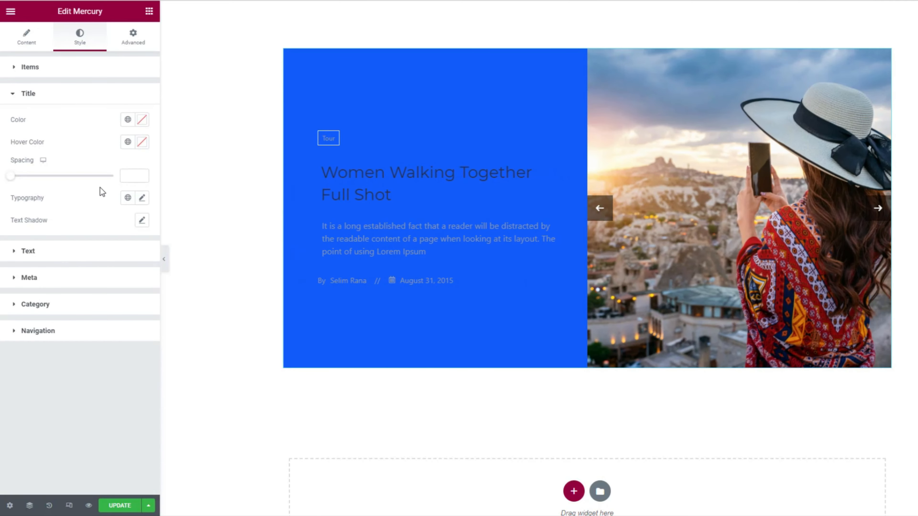
{"action": "left_click", "coordinate": [142, 120]}
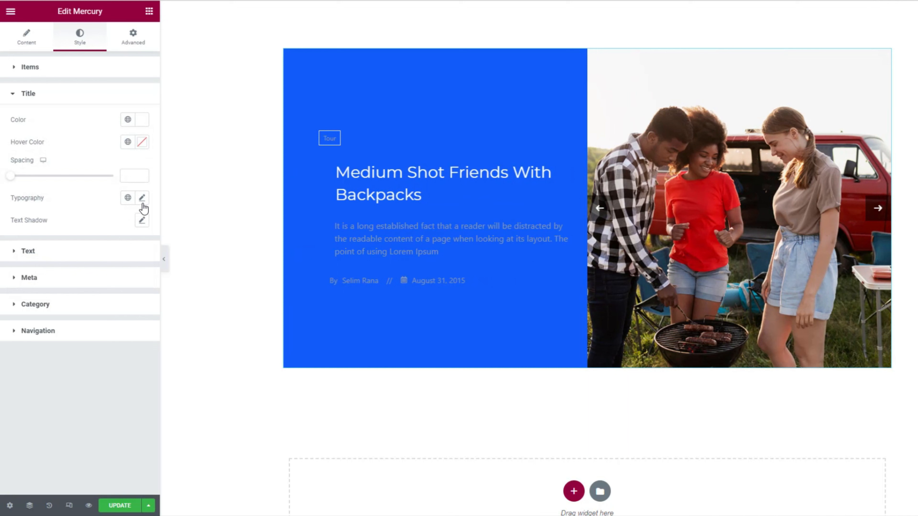
{"action": "left_click", "coordinate": [142, 198]}
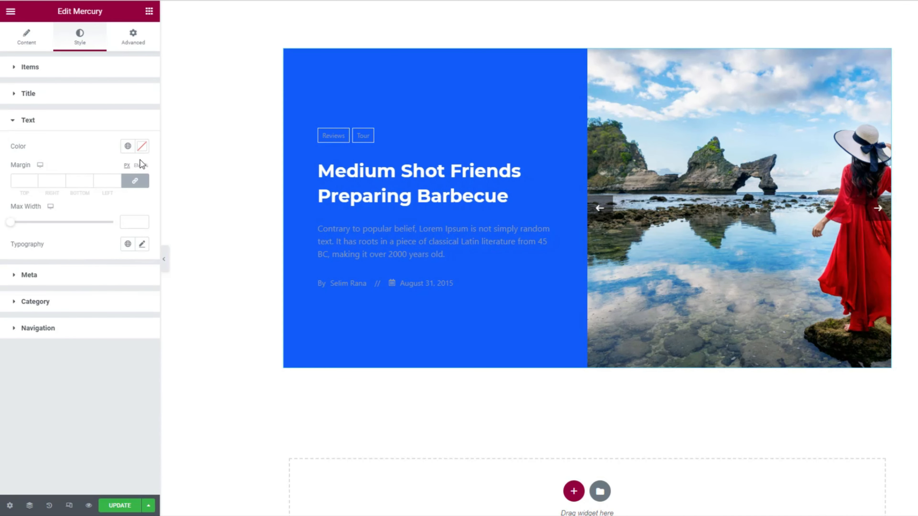
Set the slide excerpt text colour to white.
{"action": "left_click", "coordinate": [141, 146]}
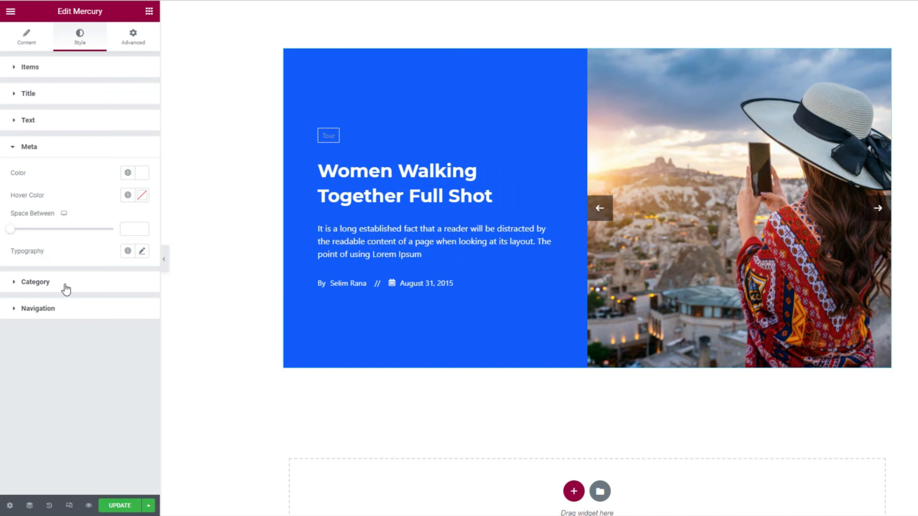
{"action": "left_click", "coordinate": [35, 281]}
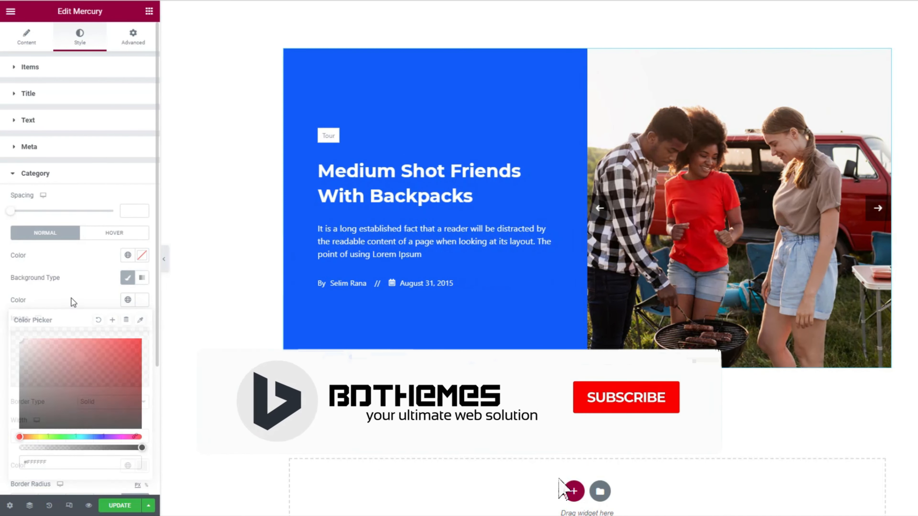
Give category badges blue text, border radius 3 and a solid hover background.
{"action": "left_click", "coordinate": [143, 255]}
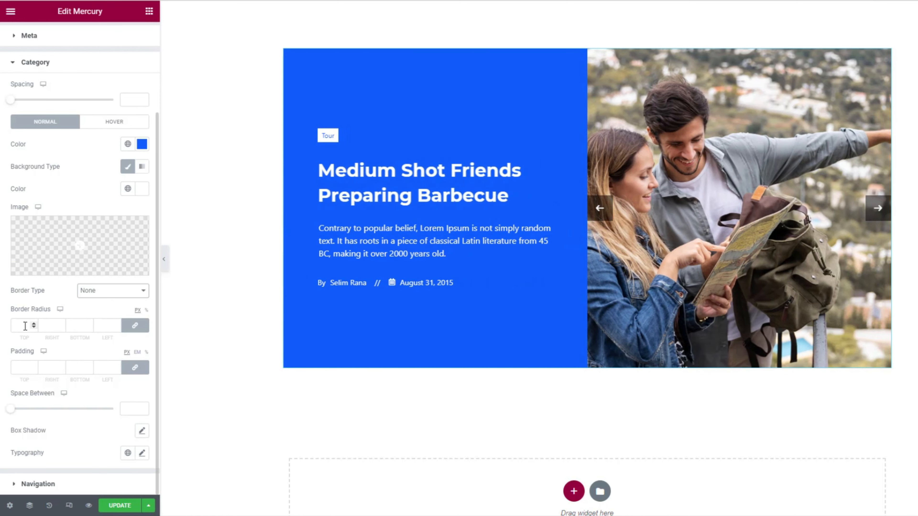
{"action": "type", "text": "3"}
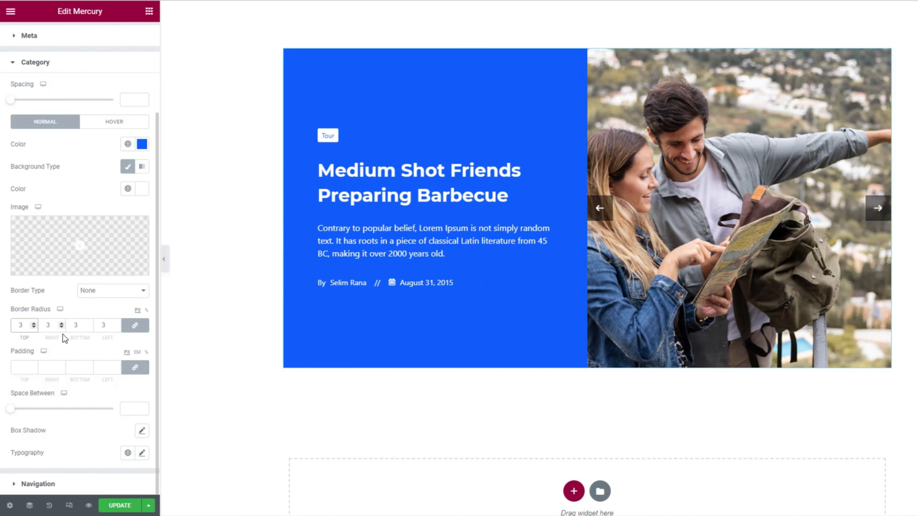
{"action": "mouse_move", "coordinate": [65, 341]}
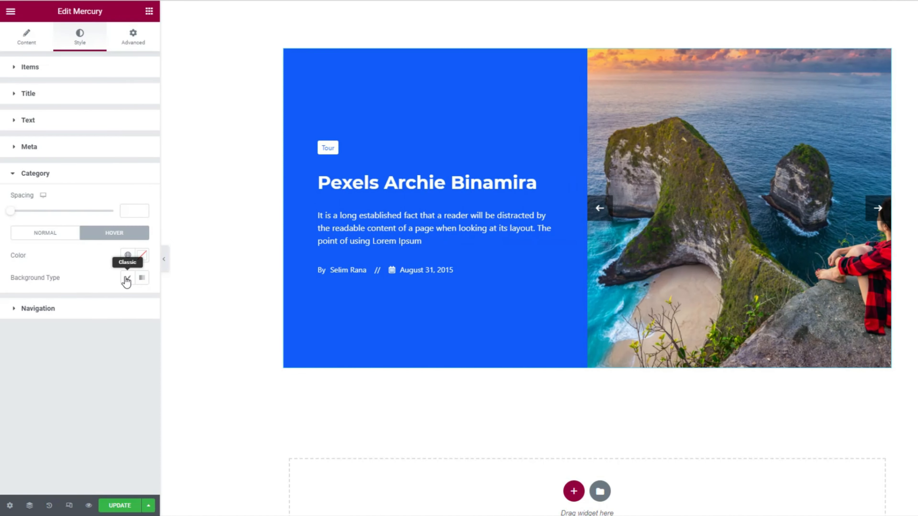
{"action": "left_click", "coordinate": [141, 279]}
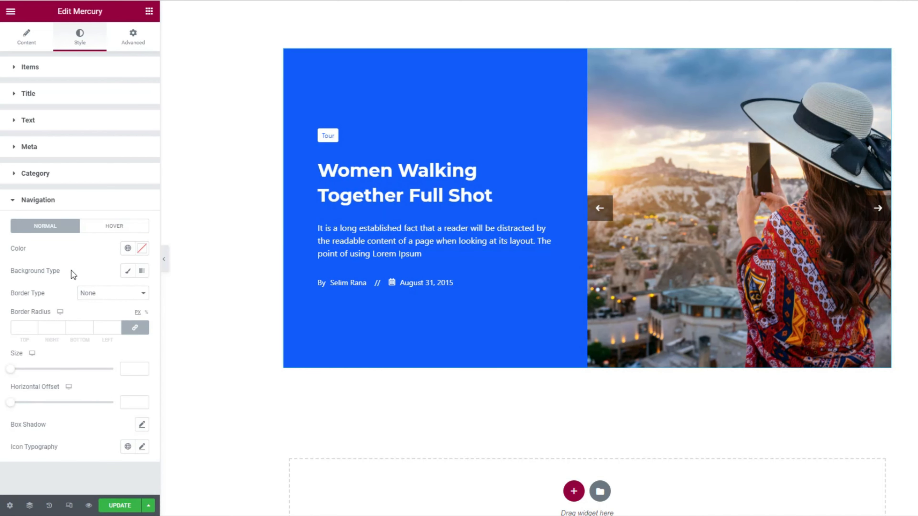
Give the navigation arrows a solid blue background for normal and hover states.
{"action": "left_click", "coordinate": [141, 293]}
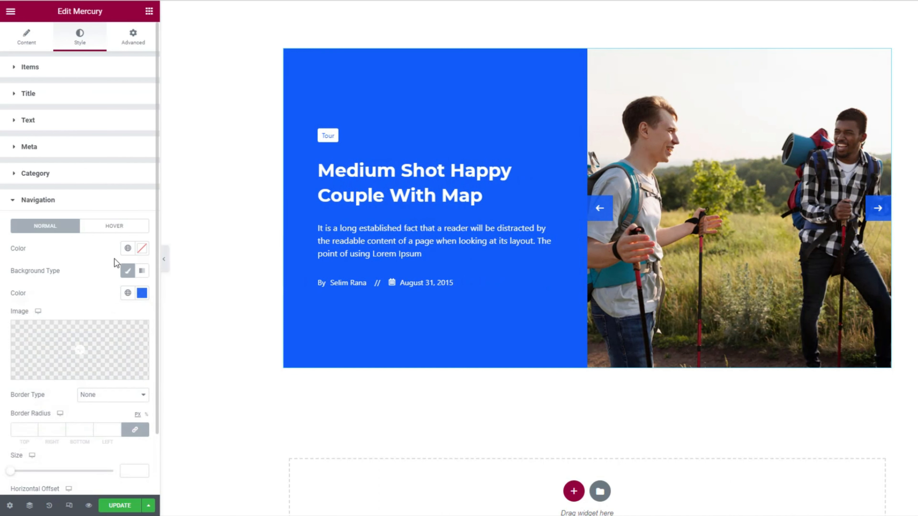
{"action": "left_click", "coordinate": [115, 227]}
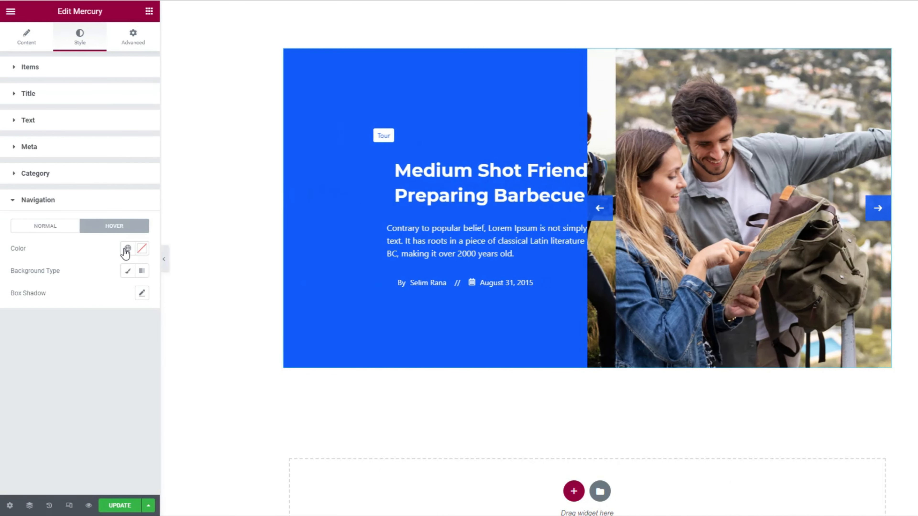
{"action": "left_click", "coordinate": [141, 293]}
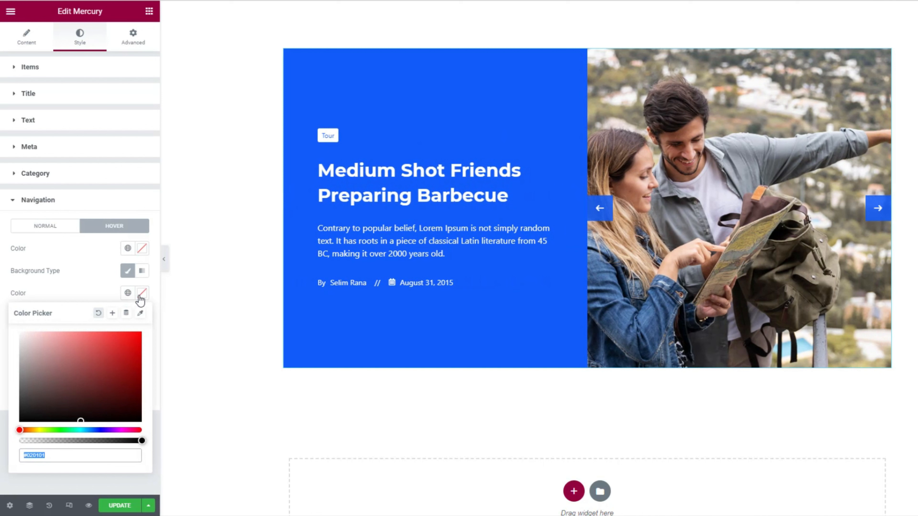
{"action": "left_click", "coordinate": [142, 293]}
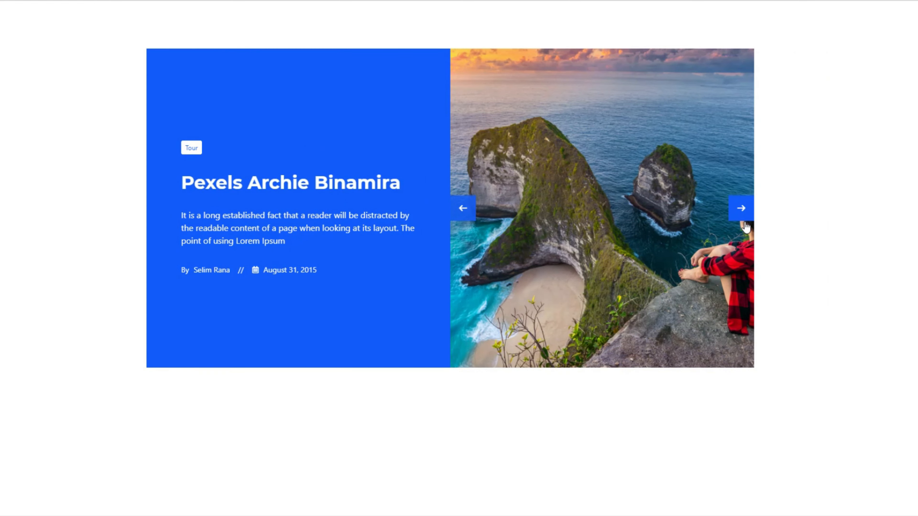
Advance the previewed slider to the next slide to test the arrows.
{"action": "left_click", "coordinate": [741, 207]}
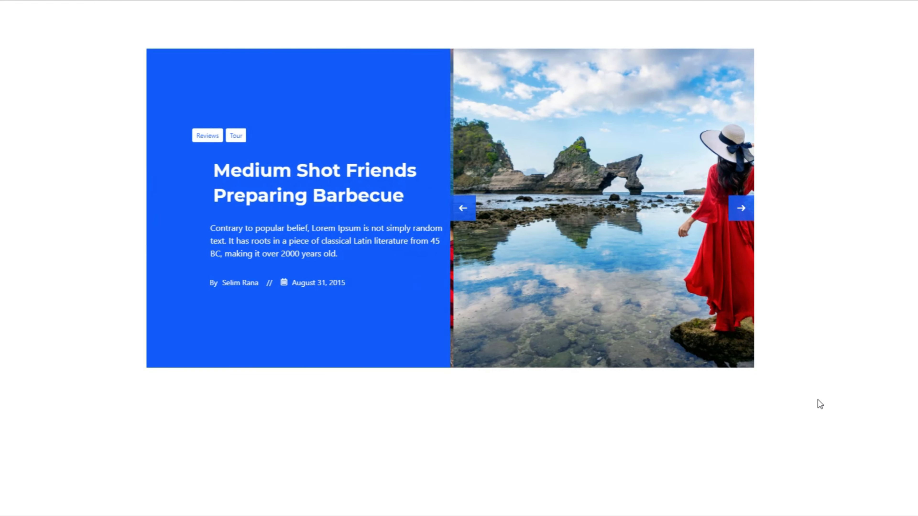